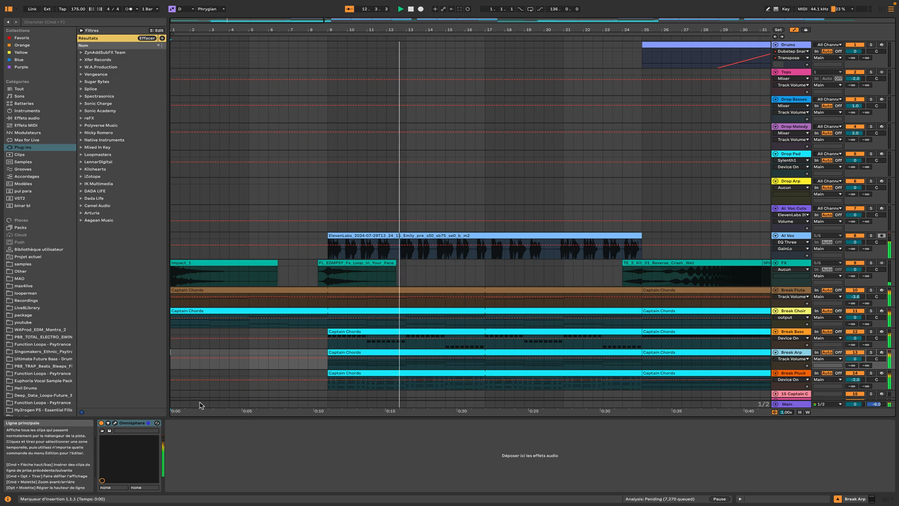
Show the Drums track's drum rack with its closed hi-hat sample during the first drop.
click(109, 424)
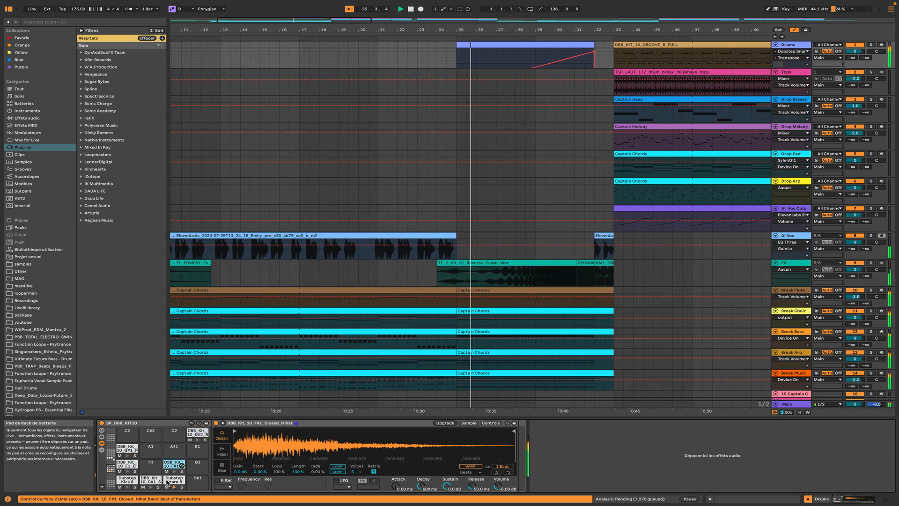
View the Drop Basses and Drop Melody device chains, then the Drop Pad Sylenth1 Astronomico Pad preset.
click(146, 464)
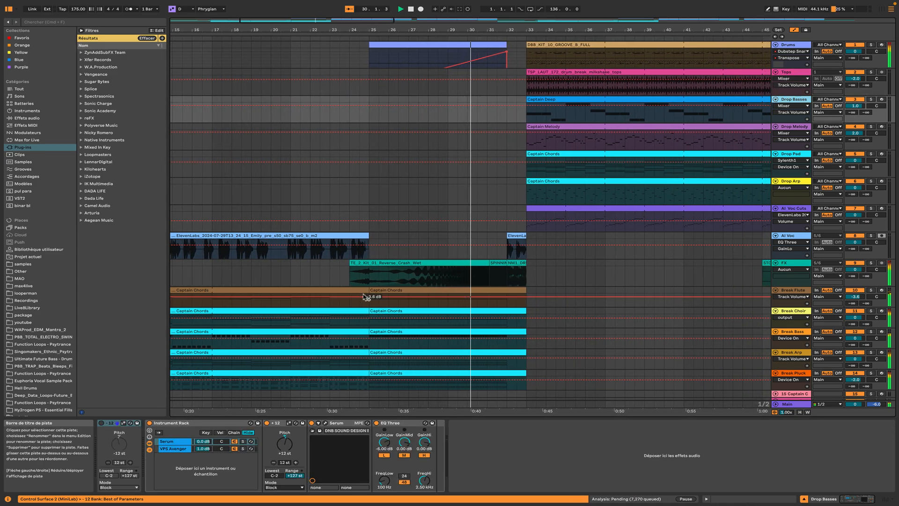
click(323, 425)
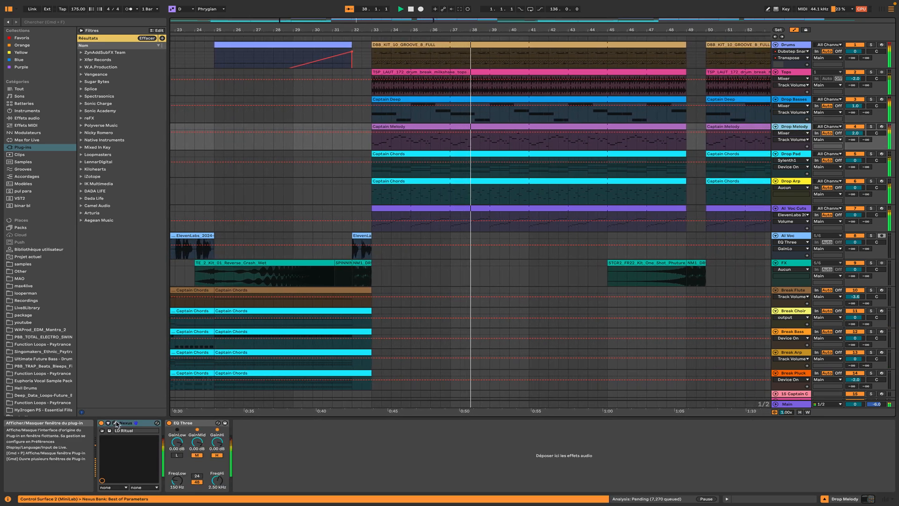
click(109, 422)
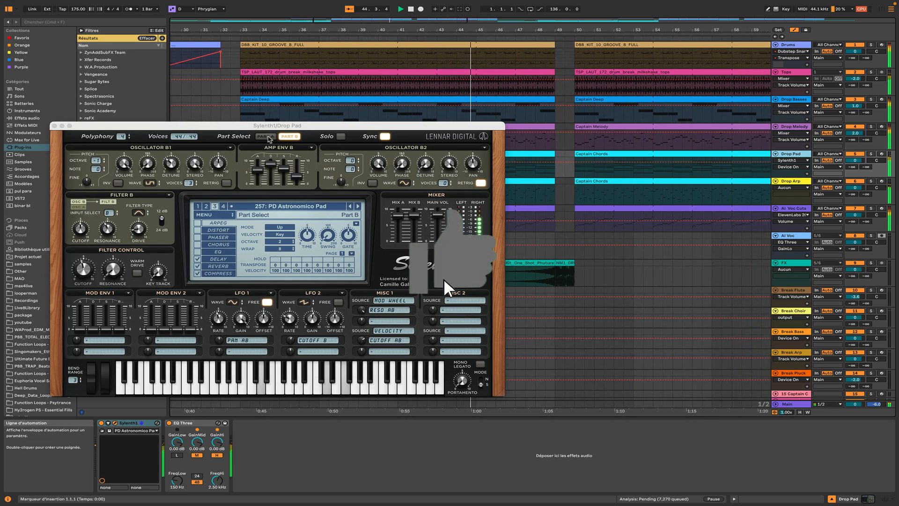
Close the Sylenth1 window so the AI Voc Cuts vocal Simpler and effects show at the break.
click(264, 135)
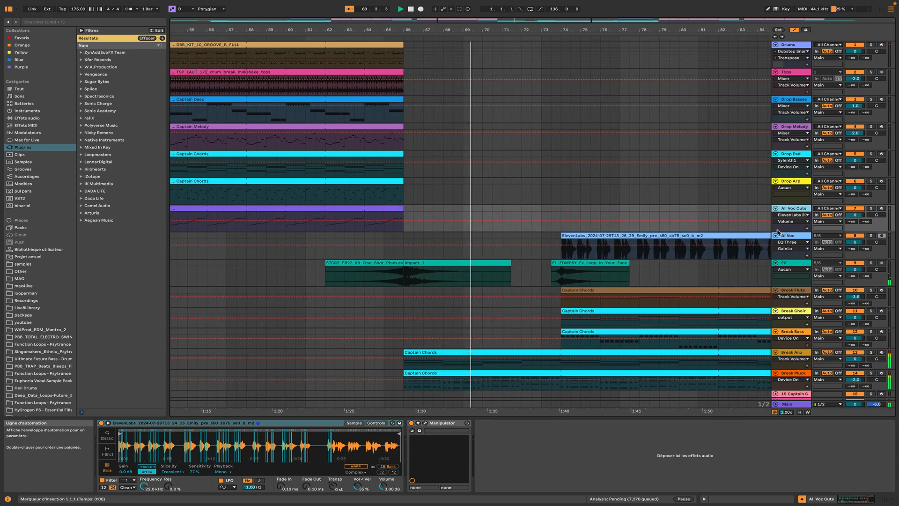
Select the AI Voc Cuts track and follow playback through the vocal break into the second drop.
click(793, 235)
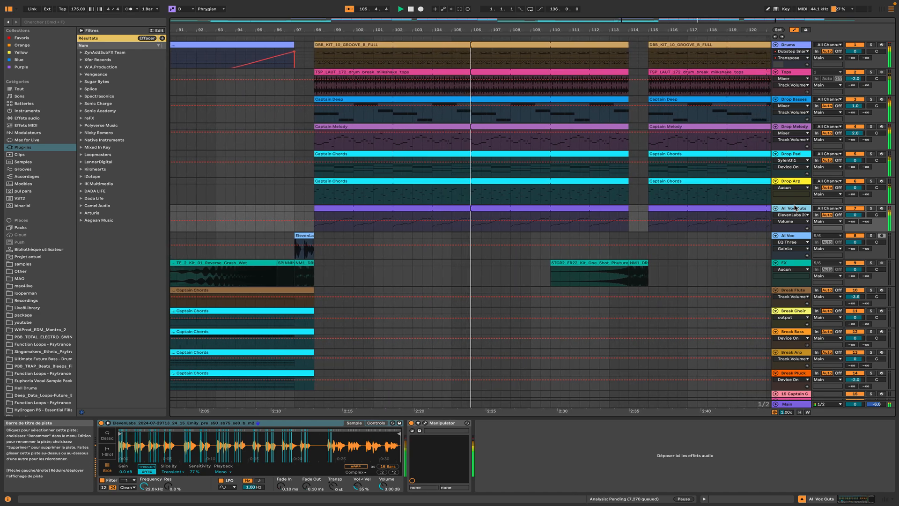
scroll(right, 3)
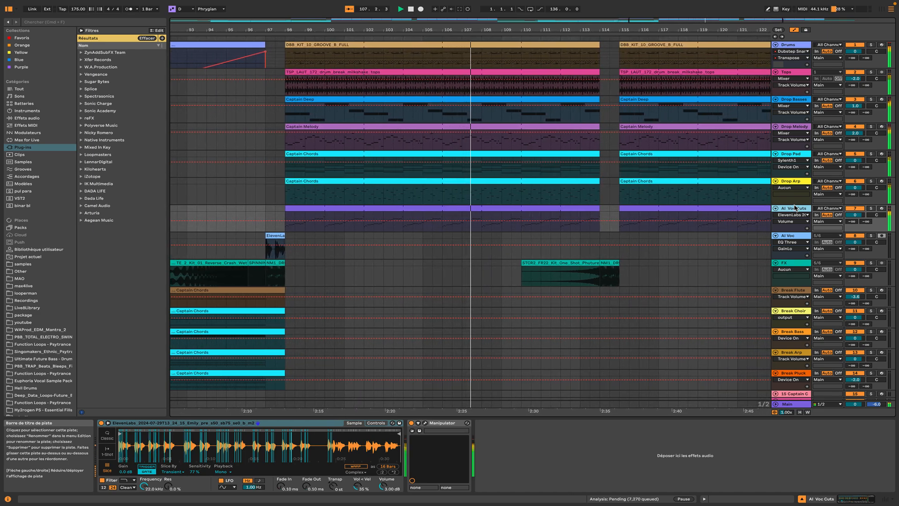